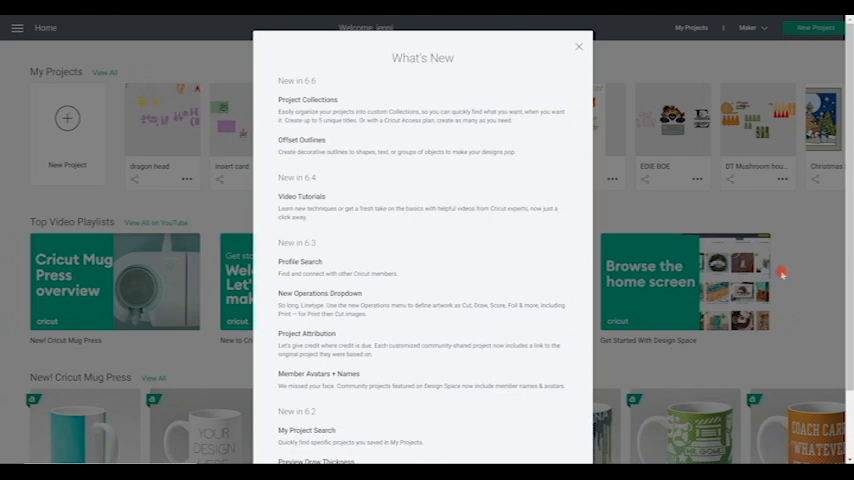
Dismiss the What's New announcements to reach the Home screen.
{"action": "left_click", "coordinate": [578, 46]}
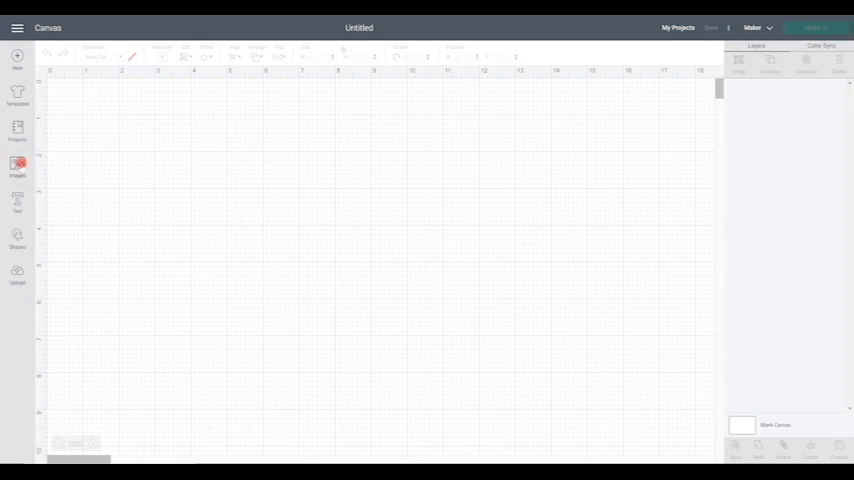
Start adding the Flower Frame Outline image to the canvas.
{"action": "left_click", "coordinate": [16, 164]}
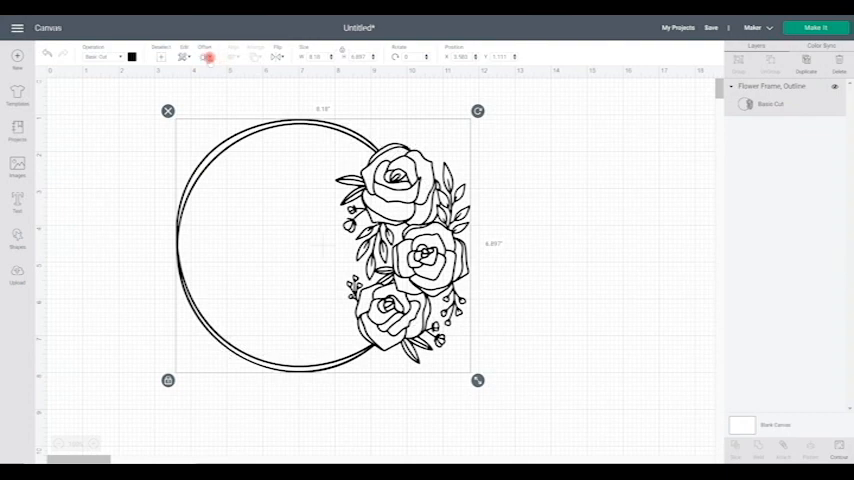
Apply a solid offset around the flower frame using the Distance slider.
{"action": "left_click", "coordinate": [208, 56]}
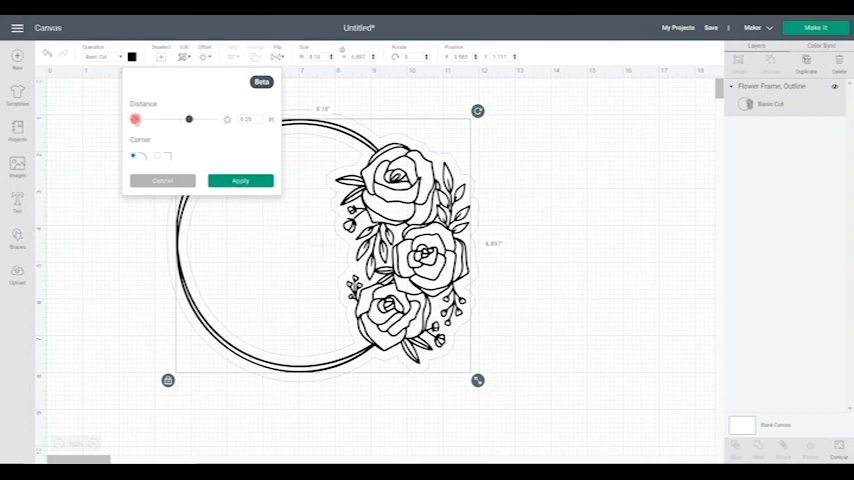
{"action": "left_click_drag", "start_coordinate": [136, 120], "coordinate": [190, 120]}
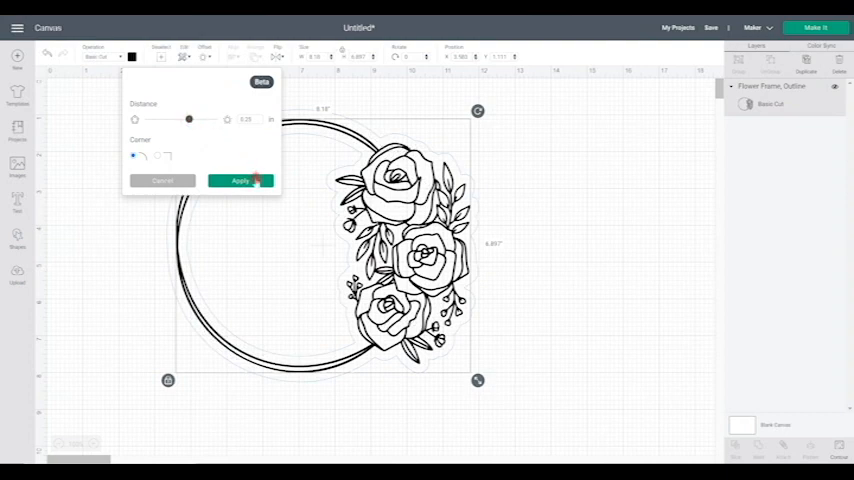
{"action": "left_click", "coordinate": [240, 180]}
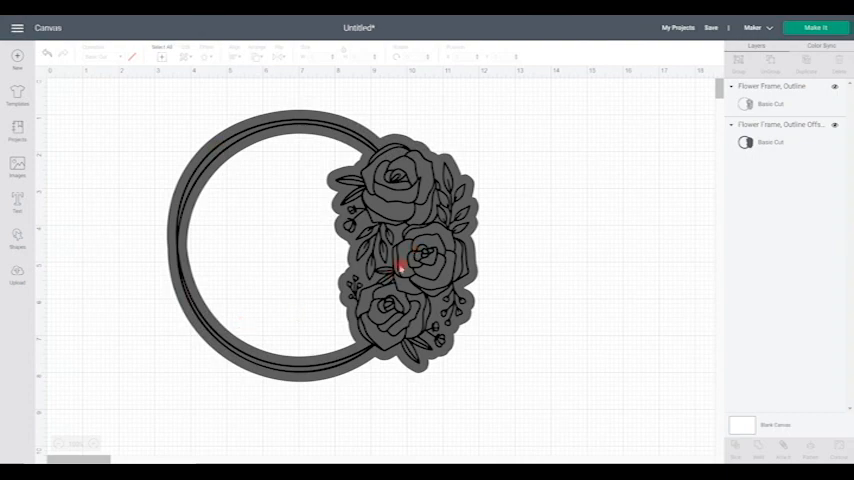
{"action": "mouse_move", "coordinate": [588, 260]}
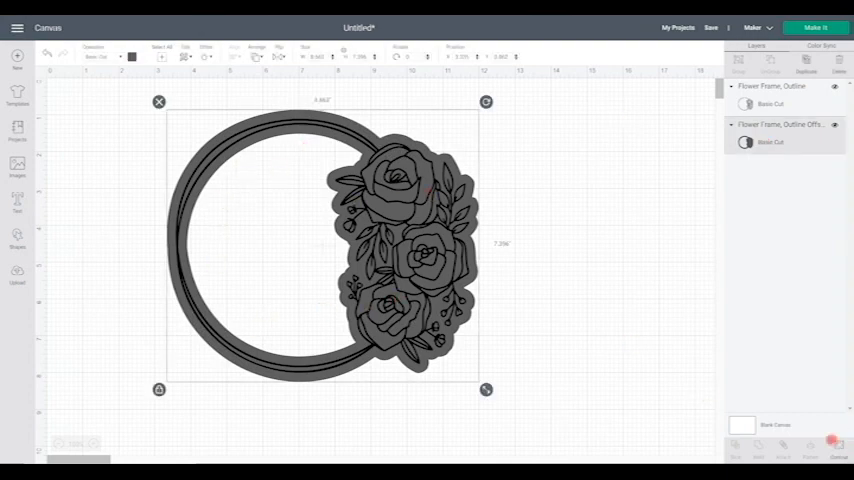
Remove the offset layer so only the outlined flower frame remains.
{"action": "left_click", "coordinate": [840, 448]}
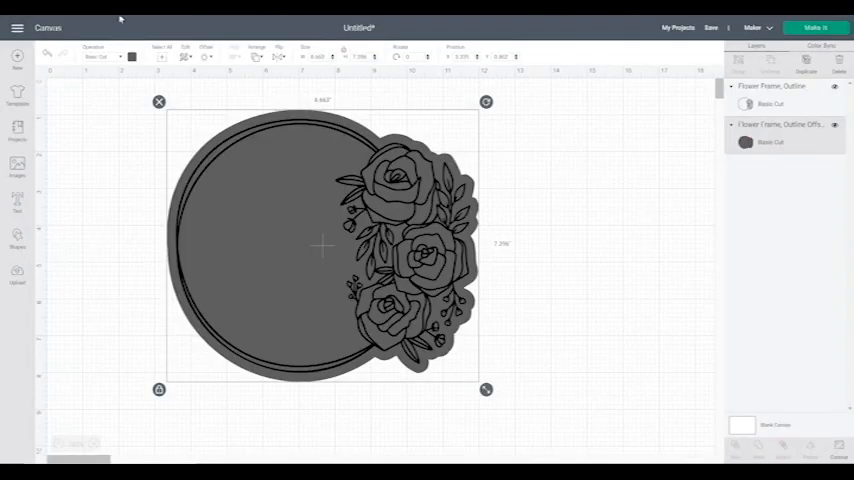
{"action": "left_click", "coordinate": [132, 56]}
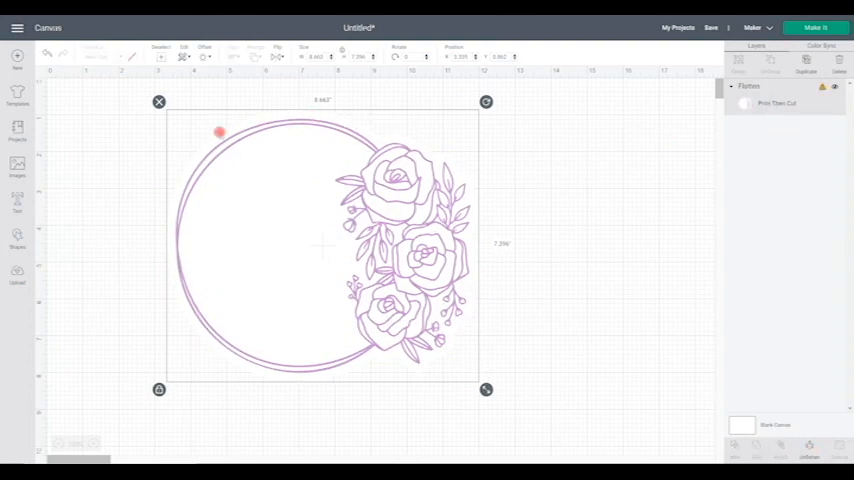
{"action": "mouse_move", "coordinate": [310, 256]}
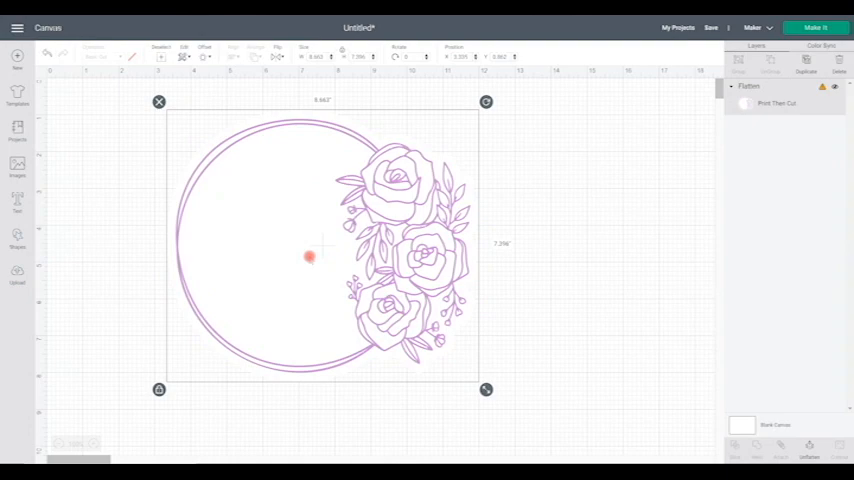
{"action": "left_click", "coordinate": [16, 200]}
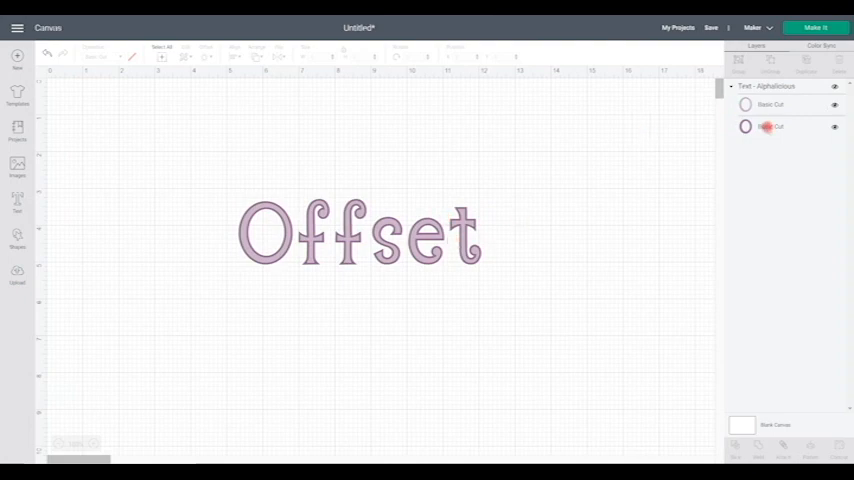
Select the 'Offset' text layer in the Layers panel.
{"action": "left_click", "coordinate": [772, 126]}
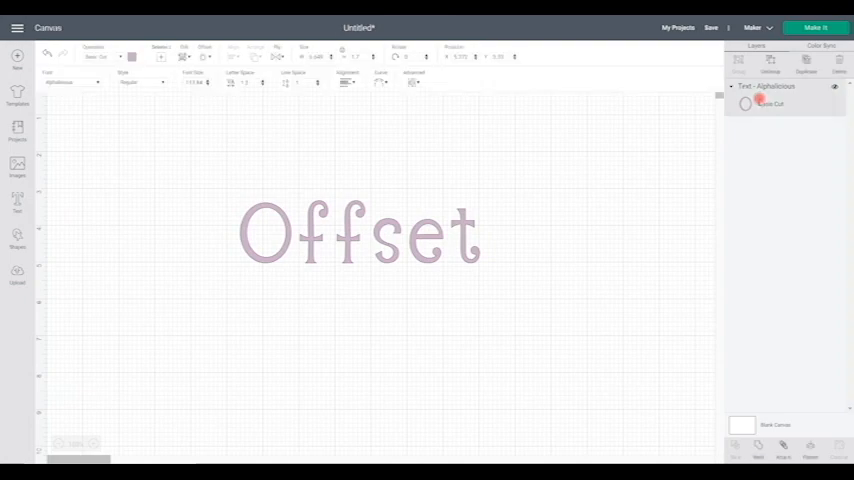
Preview several offset distances around the 'Offset' text and settle on one without applying.
{"action": "left_click", "coordinate": [208, 52]}
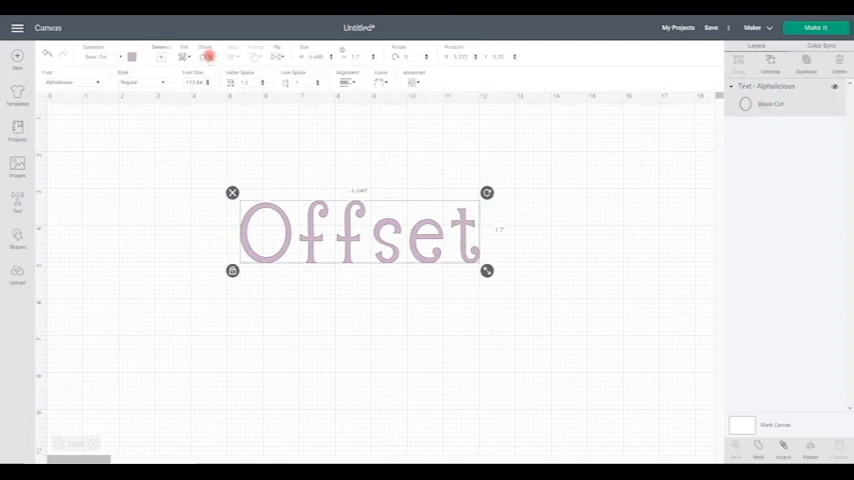
{"action": "left_click", "coordinate": [204, 52]}
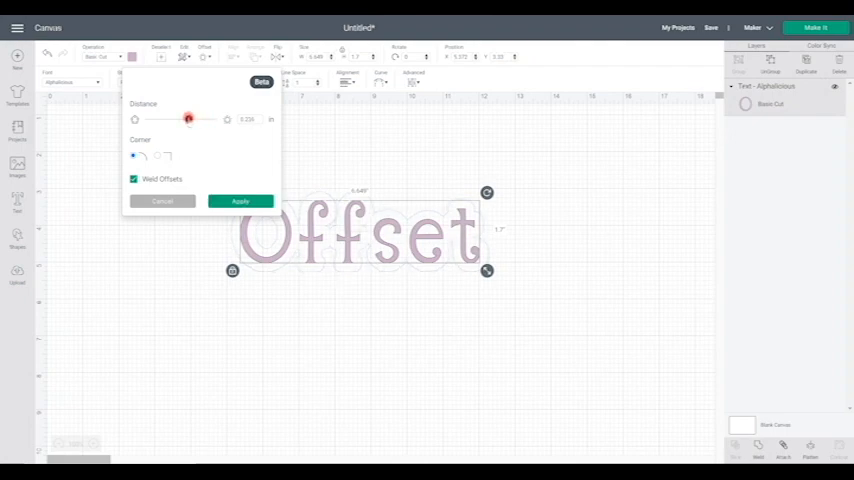
{"action": "left_click_drag", "start_coordinate": [188, 120], "coordinate": [184, 120]}
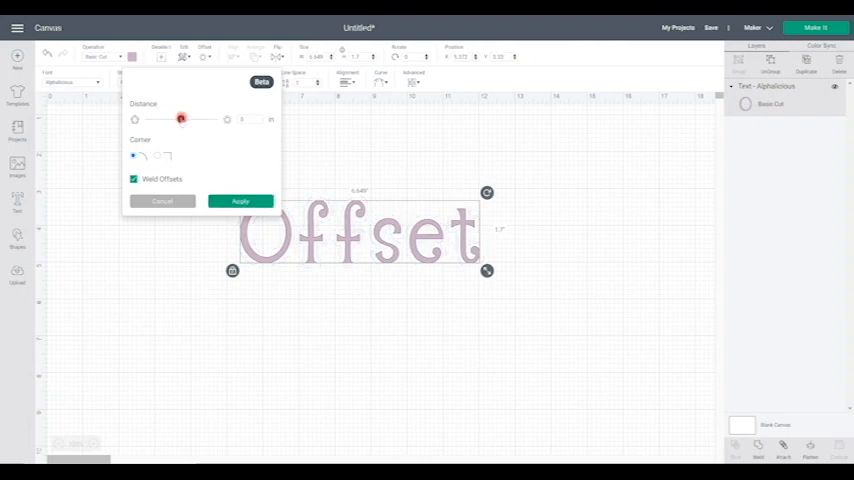
{"action": "left_click_drag", "start_coordinate": [180, 118], "coordinate": [184, 118]}
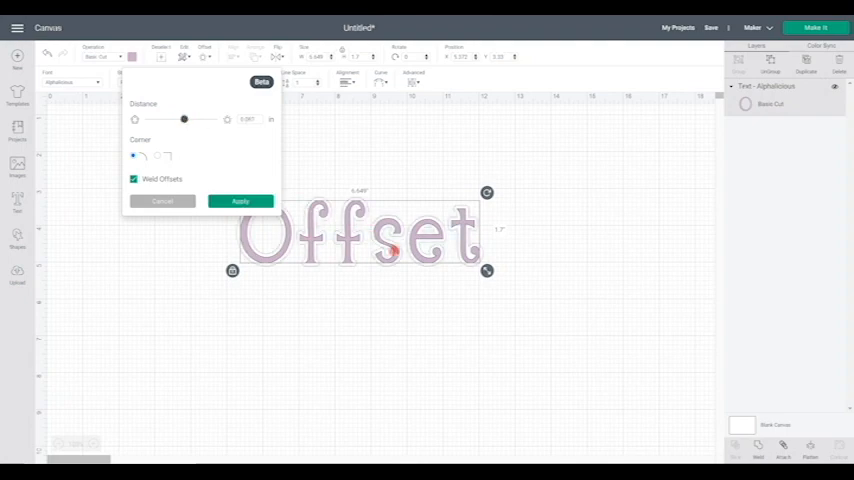
{"action": "left_click_drag", "start_coordinate": [184, 120], "coordinate": [188, 120]}
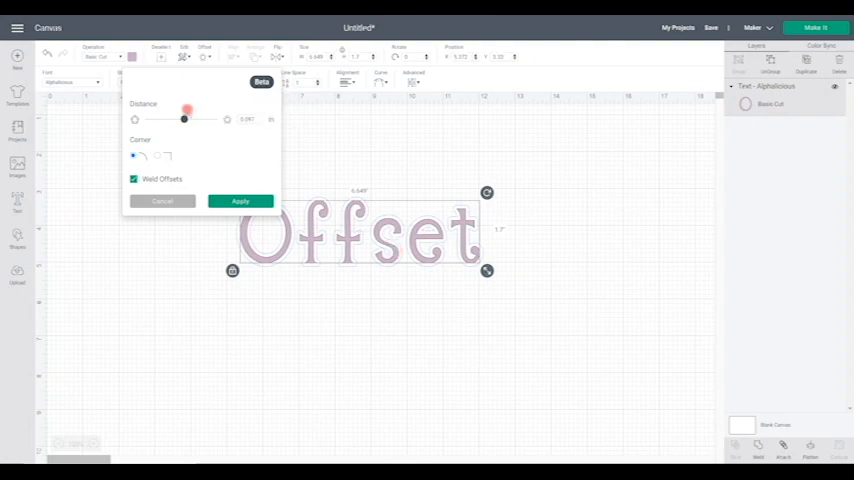
{"action": "left_click_drag", "start_coordinate": [184, 120], "coordinate": [180, 120]}
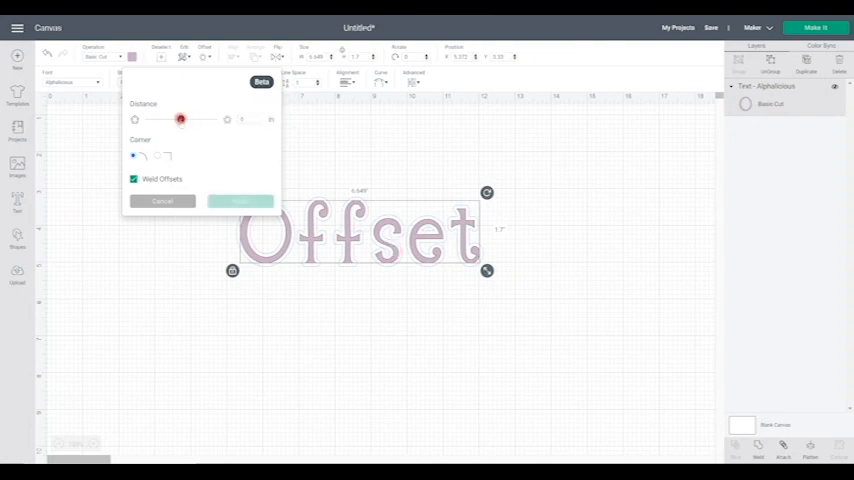
{"action": "left_click_drag", "start_coordinate": [180, 120], "coordinate": [176, 120]}
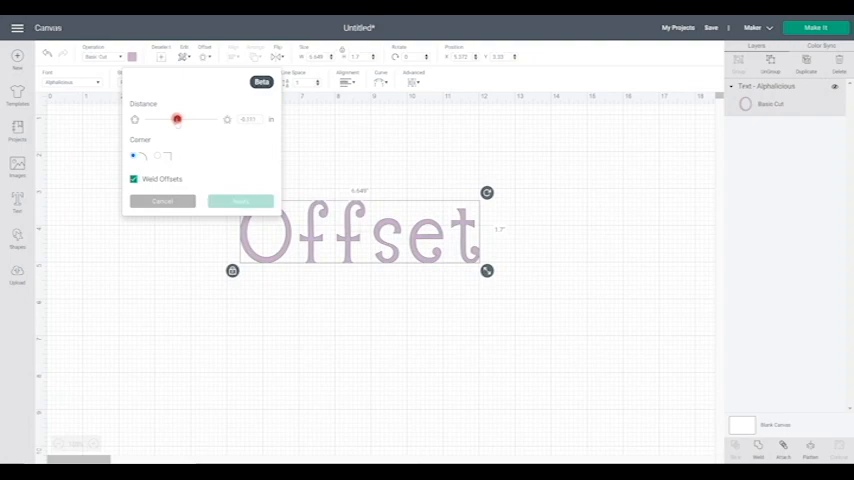
{"action": "left_click_drag", "start_coordinate": [176, 120], "coordinate": [170, 120]}
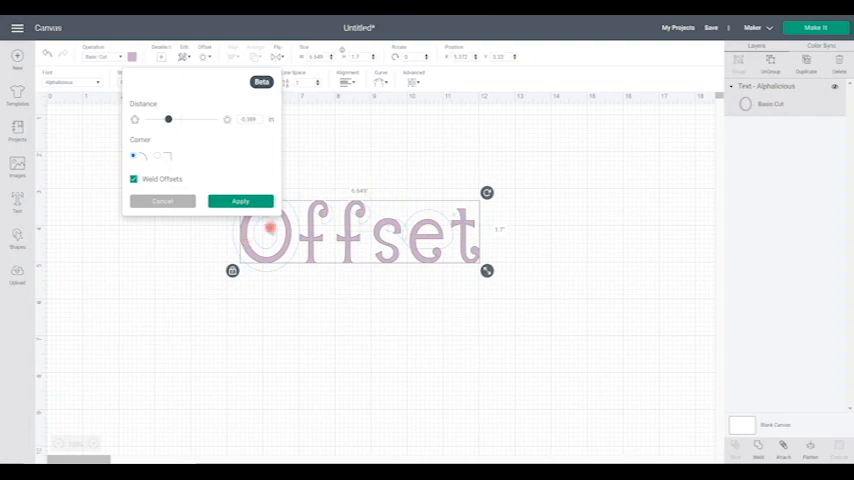
{"action": "left_click_drag", "start_coordinate": [168, 120], "coordinate": [168, 120]}
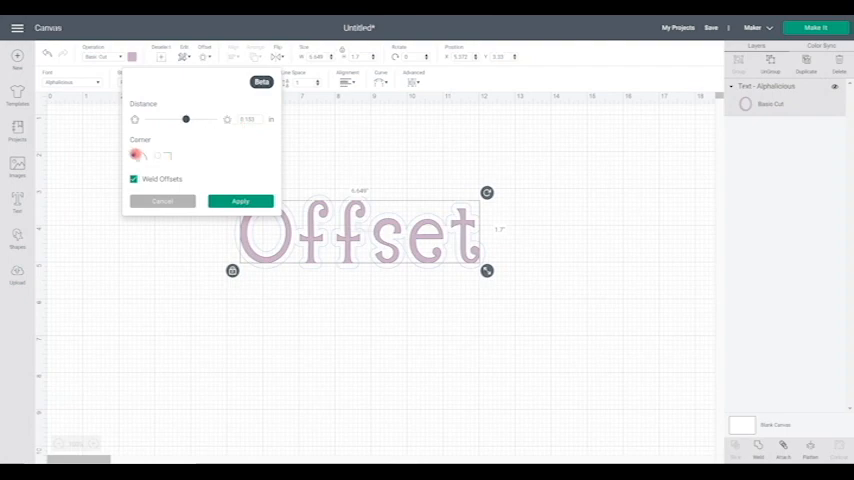
Choose a corner style, keep Weld Offsets on, and apply the black offset to the text.
{"action": "left_click", "coordinate": [152, 156]}
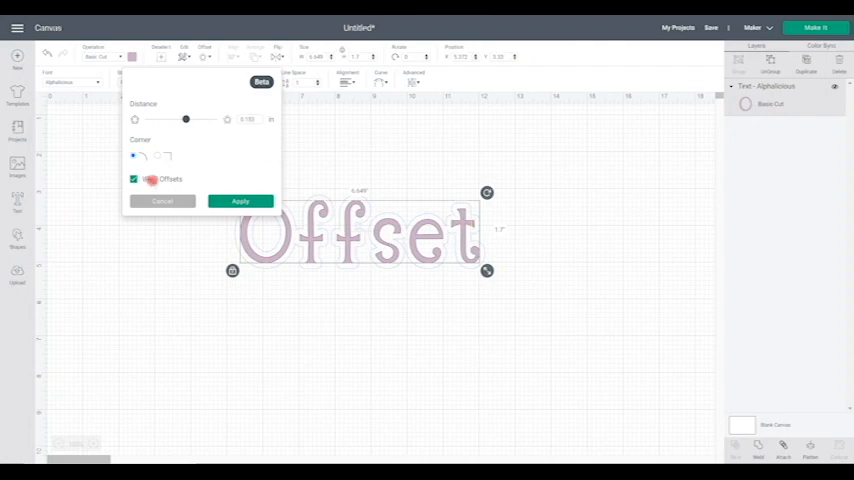
{"action": "left_click", "coordinate": [132, 180]}
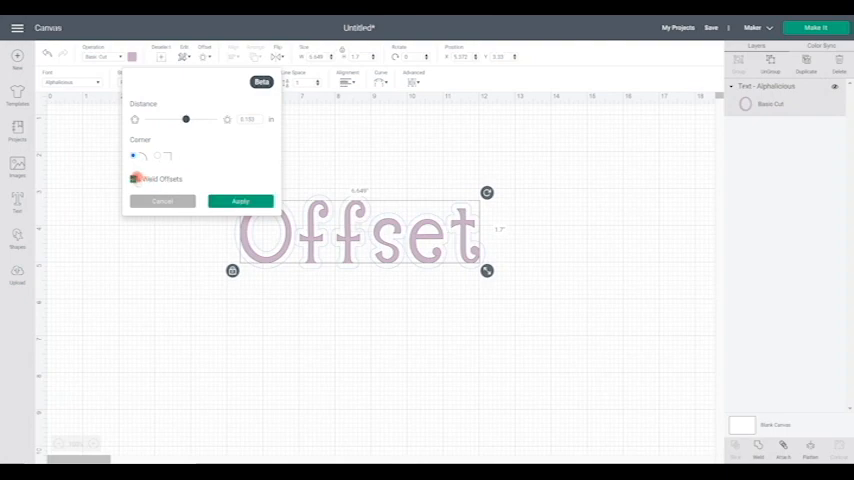
{"action": "left_click", "coordinate": [134, 180]}
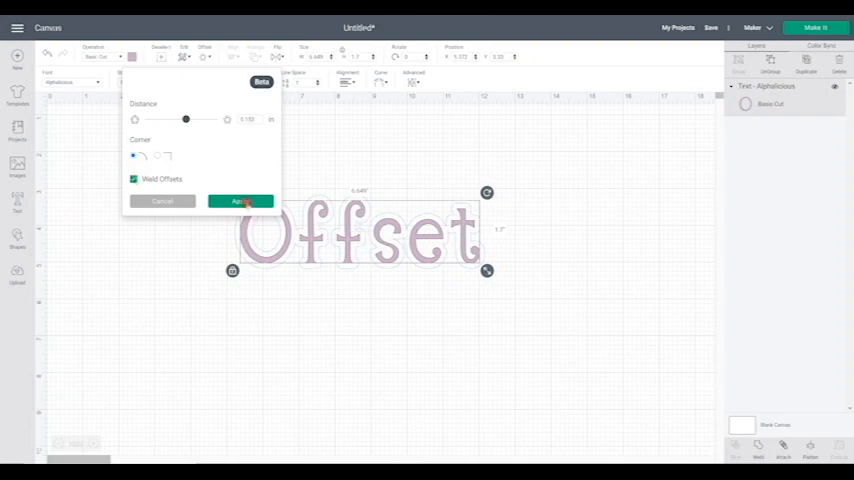
{"action": "left_click", "coordinate": [240, 200]}
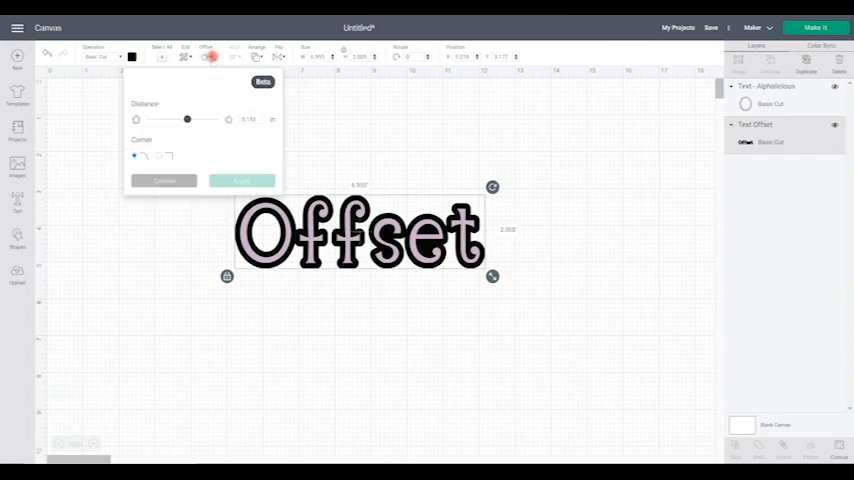
Apply a second, wider grey offset around the black offset.
{"action": "left_click_drag", "start_coordinate": [188, 120], "coordinate": [196, 112]}
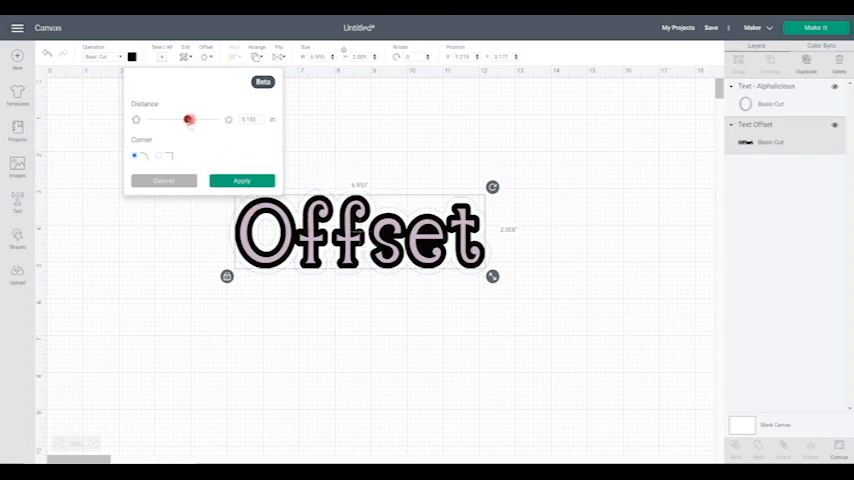
{"action": "left_click_drag", "start_coordinate": [188, 120], "coordinate": [192, 120]}
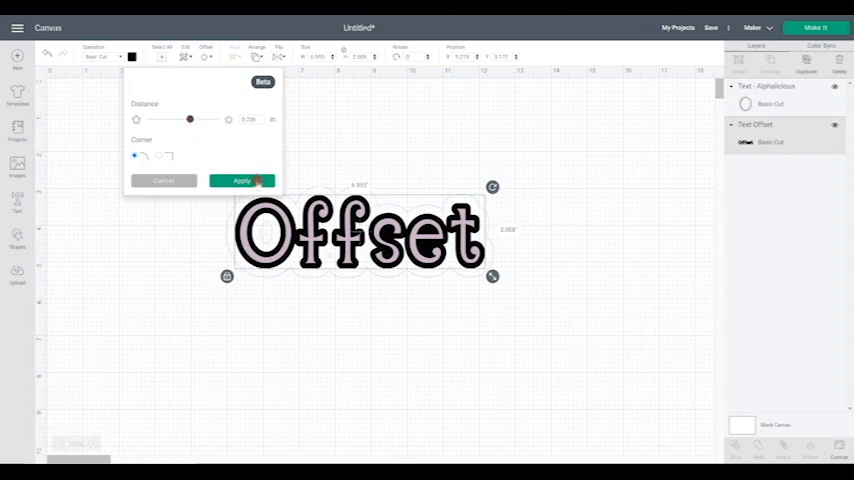
{"action": "left_click", "coordinate": [240, 180]}
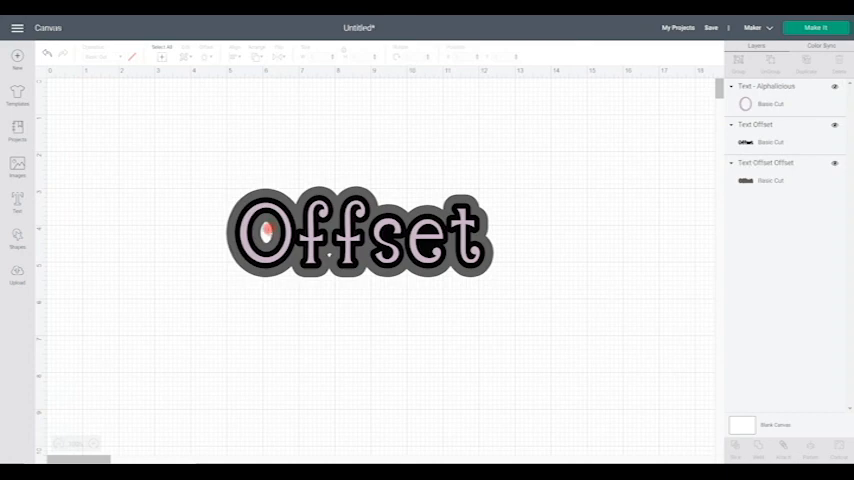
Hide the hole contour inside the O of the outer grey offset.
{"action": "left_click", "coordinate": [770, 180]}
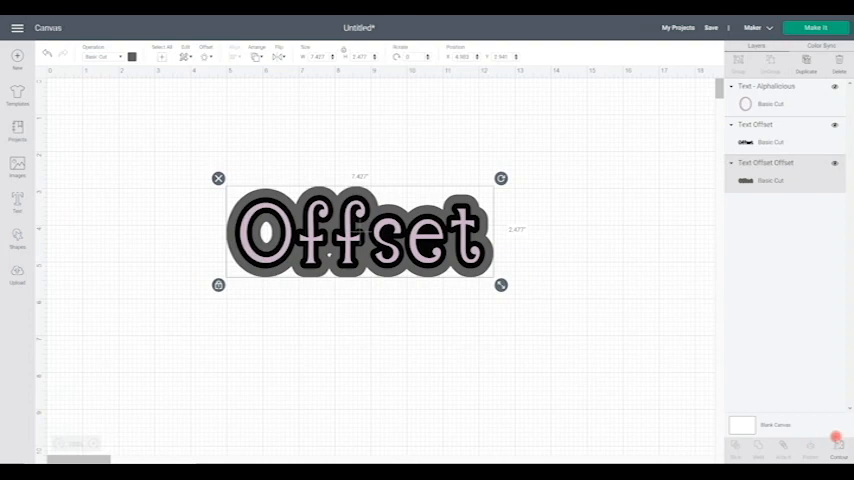
{"action": "left_click", "coordinate": [838, 448]}
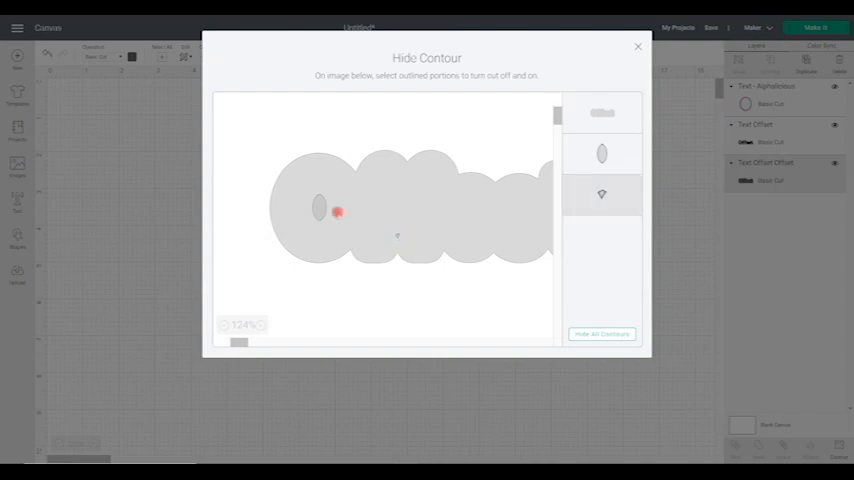
{"action": "left_click", "coordinate": [336, 212]}
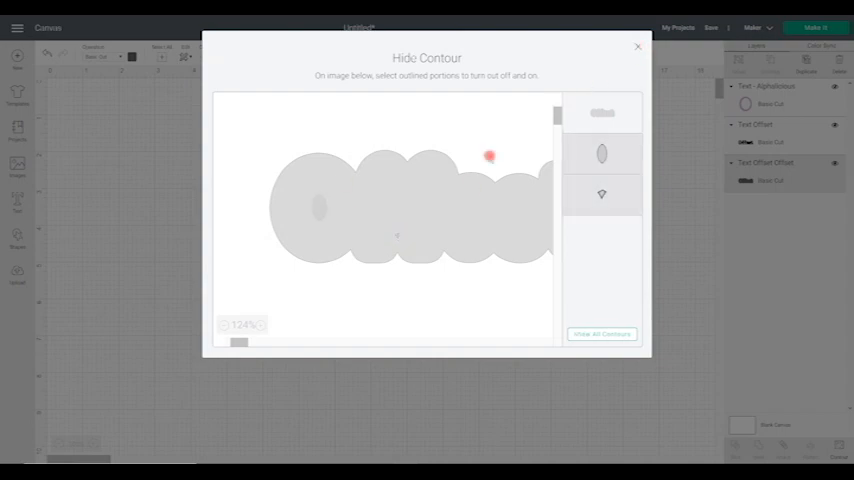
{"action": "left_click", "coordinate": [636, 48]}
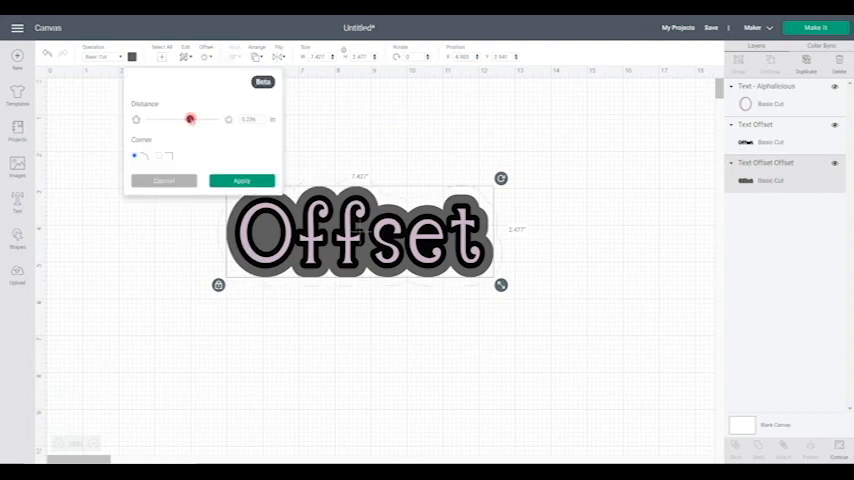
Apply another wider offset layer and colour it salmon pink to finish the topper.
{"action": "left_click_drag", "start_coordinate": [190, 120], "coordinate": [196, 120]}
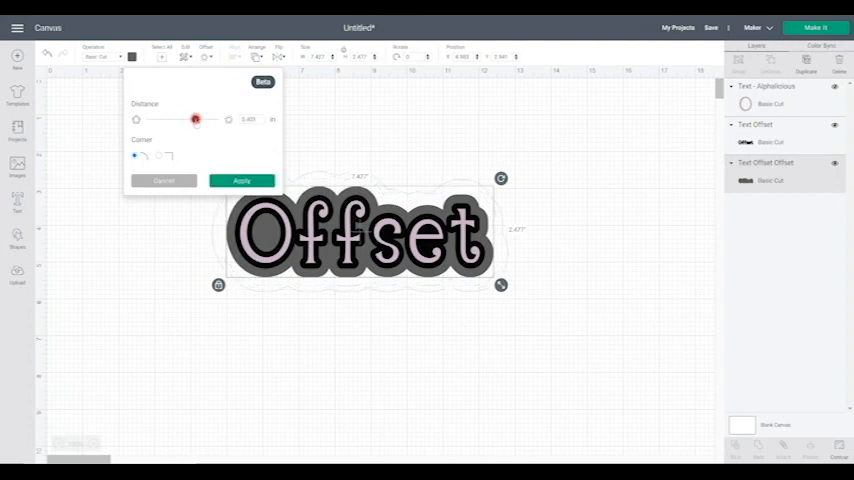
{"action": "left_click_drag", "start_coordinate": [196, 120], "coordinate": [192, 120]}
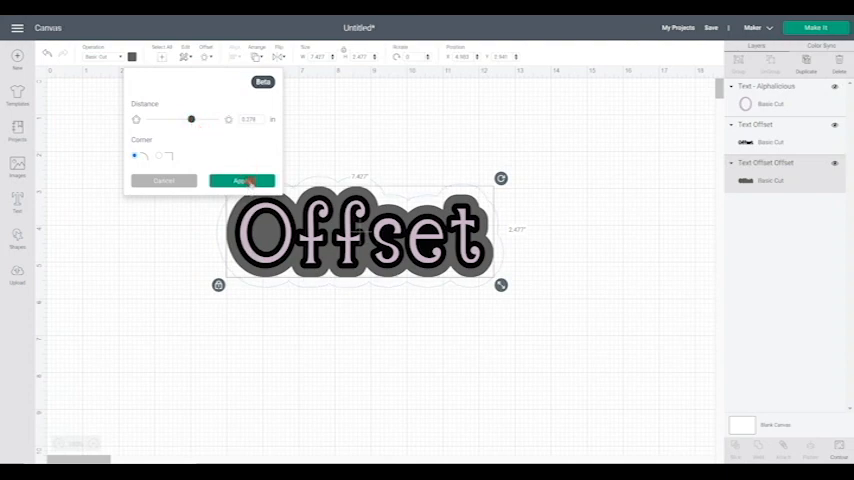
{"action": "left_click", "coordinate": [240, 180]}
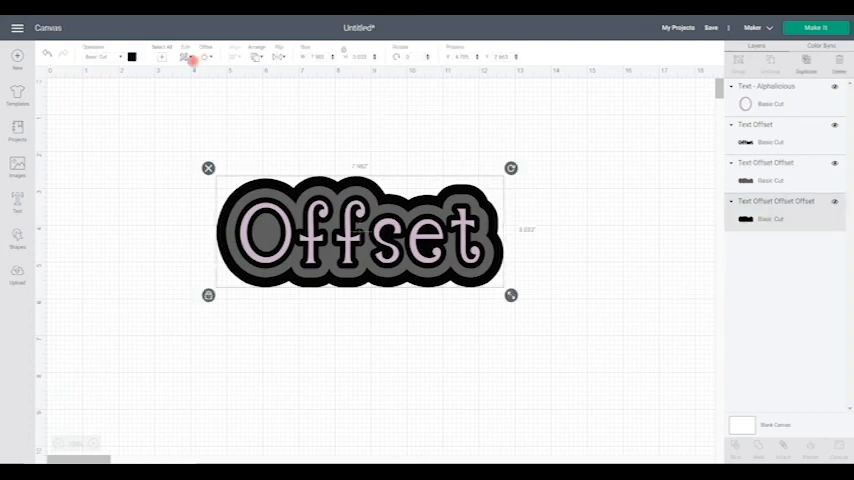
{"action": "left_click", "coordinate": [132, 56]}
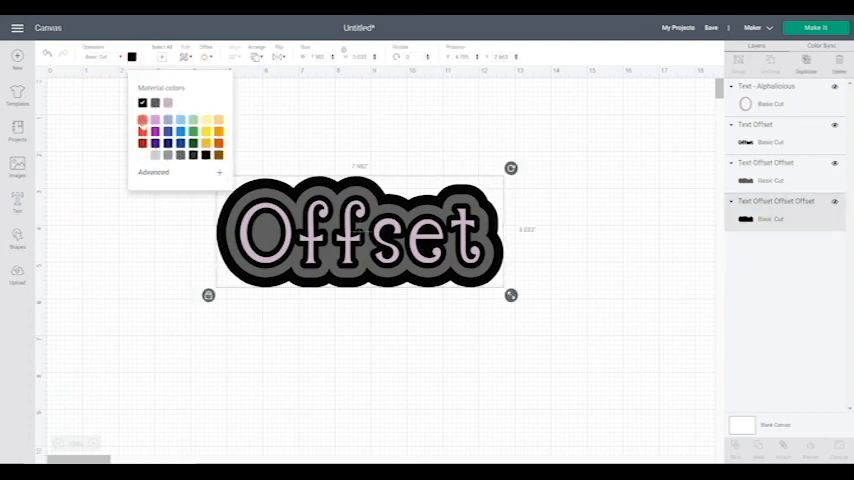
{"action": "left_click", "coordinate": [142, 102]}
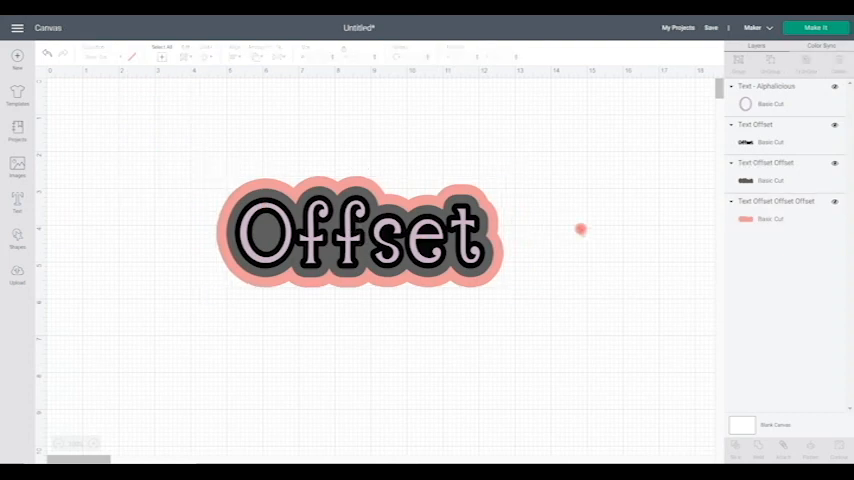
{"action": "left_click", "coordinate": [16, 200]}
{"action": "type", "text": "imp"}
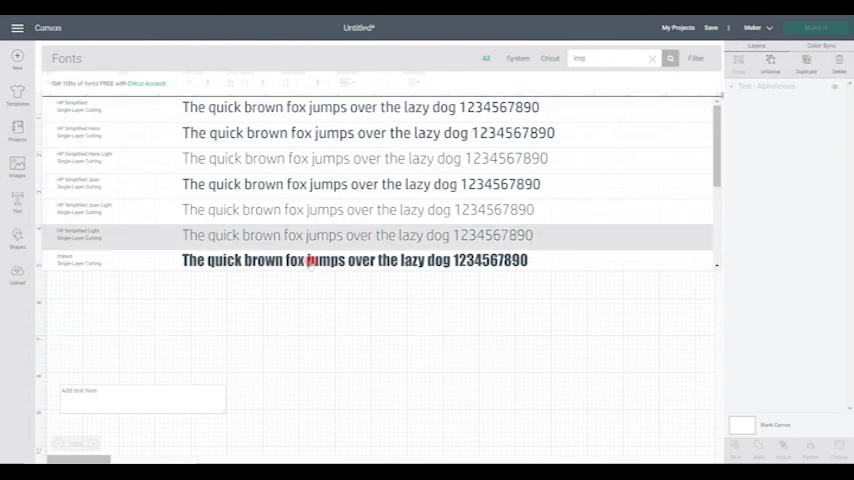
Set CRICUT to the Impact font and position the OFFSET text around it.
{"action": "left_click", "coordinate": [354, 260]}
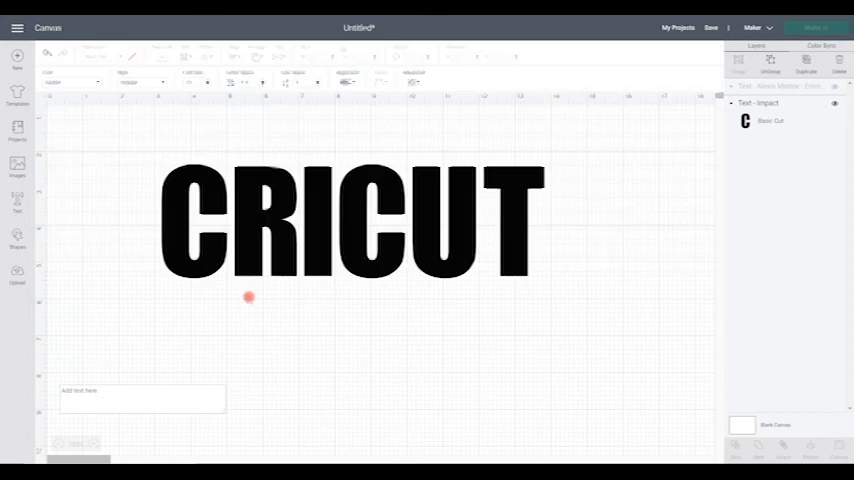
{"action": "left_click", "coordinate": [140, 398]}
{"action": "type", "text": "OFFSET"}
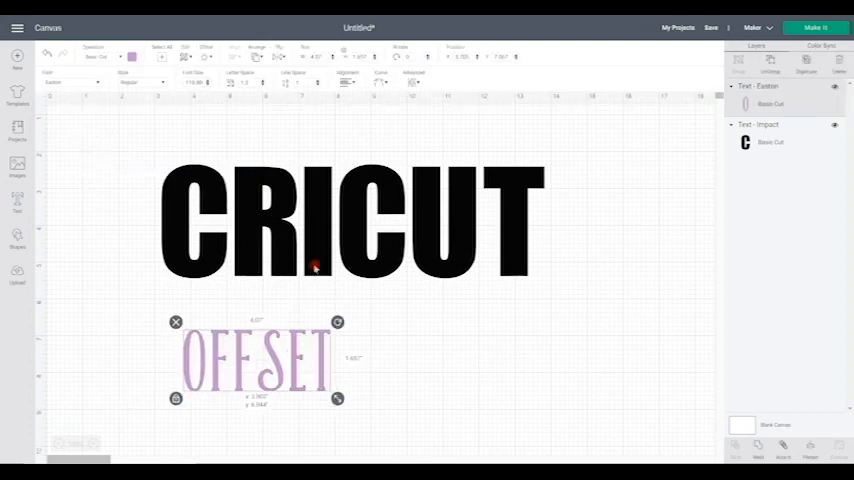
{"action": "left_click_drag", "start_coordinate": [256, 360], "coordinate": [326, 190]}
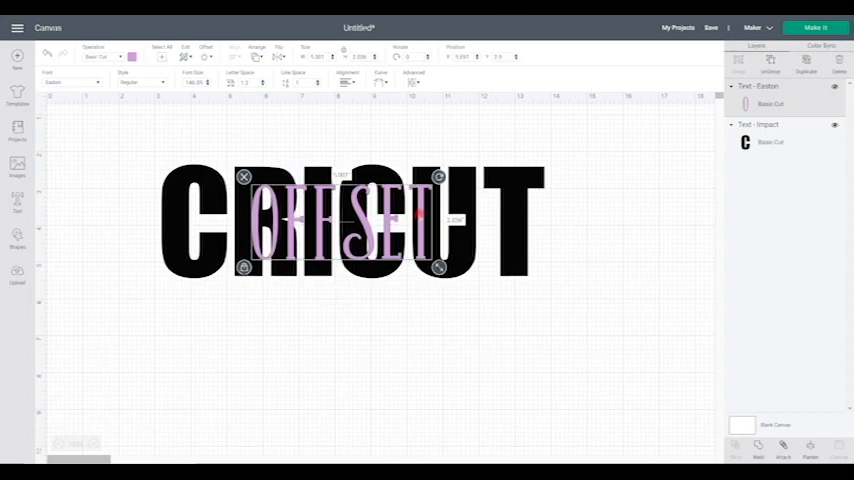
{"action": "left_click_drag", "start_coordinate": [344, 220], "coordinate": [344, 344]}
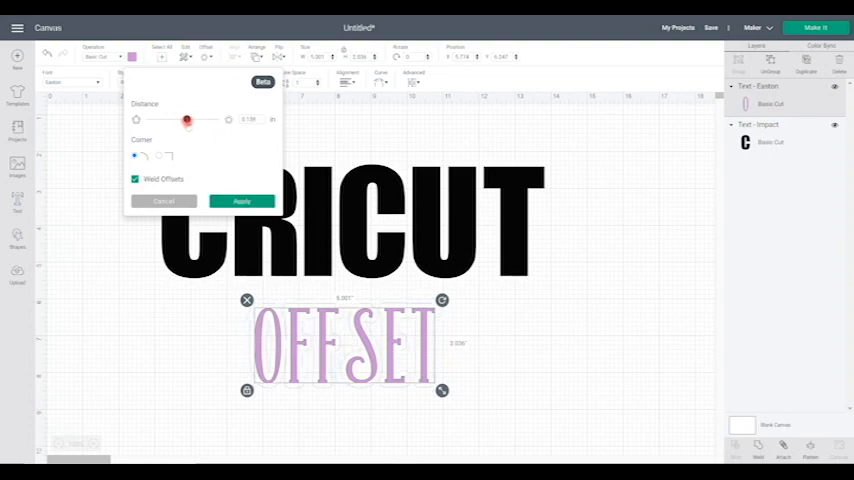
Apply a welded black offset outline around the OFFSET text.
{"action": "left_click_drag", "start_coordinate": [188, 120], "coordinate": [190, 120]}
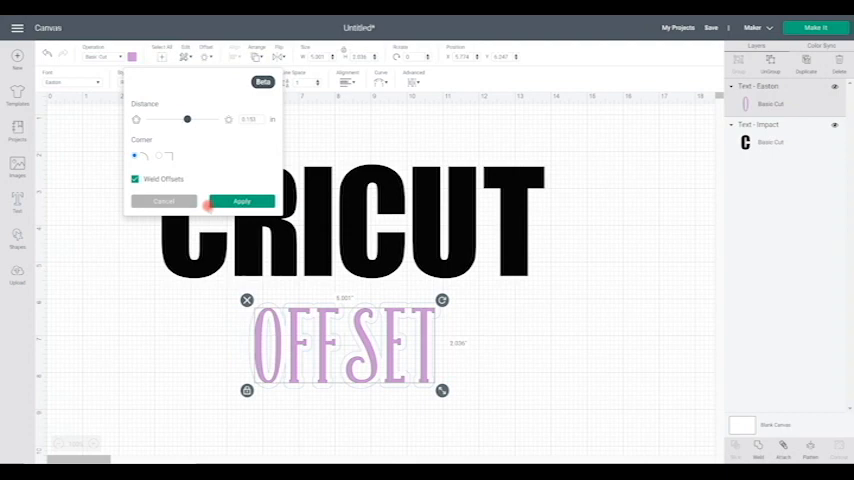
{"action": "left_click", "coordinate": [240, 200]}
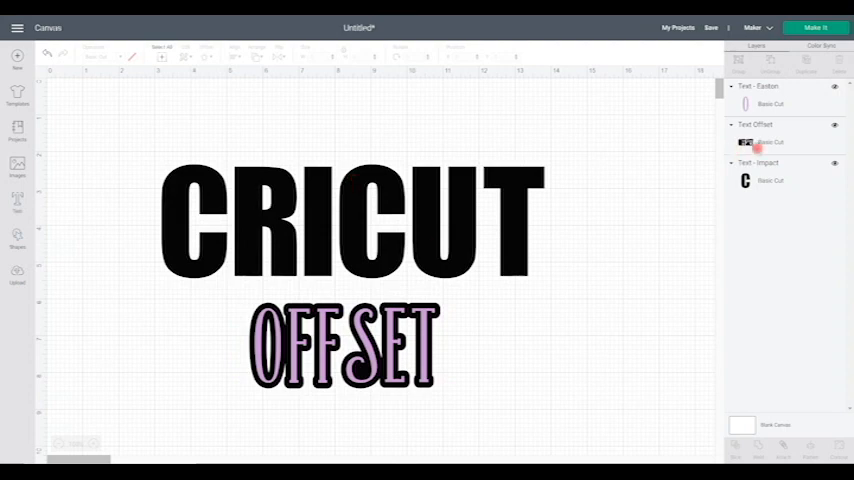
Use Contour on the offset layer to fill the hole inside the O solid.
{"action": "left_click", "coordinate": [770, 140]}
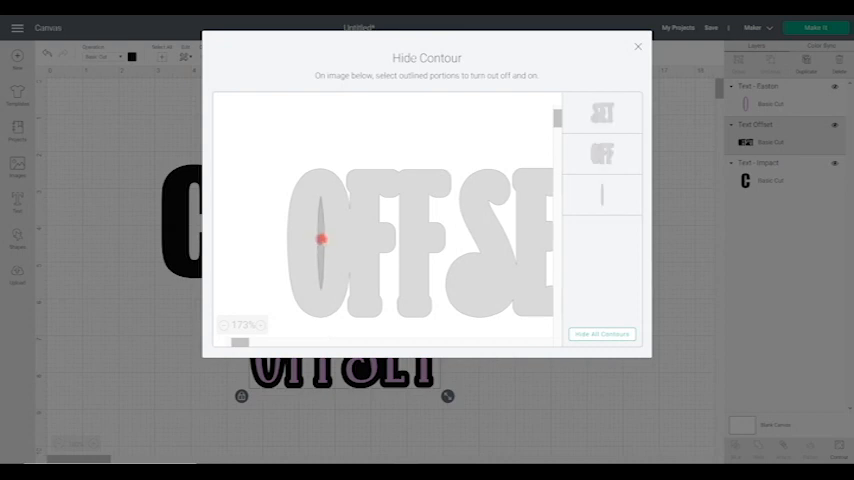
{"action": "left_click", "coordinate": [320, 240]}
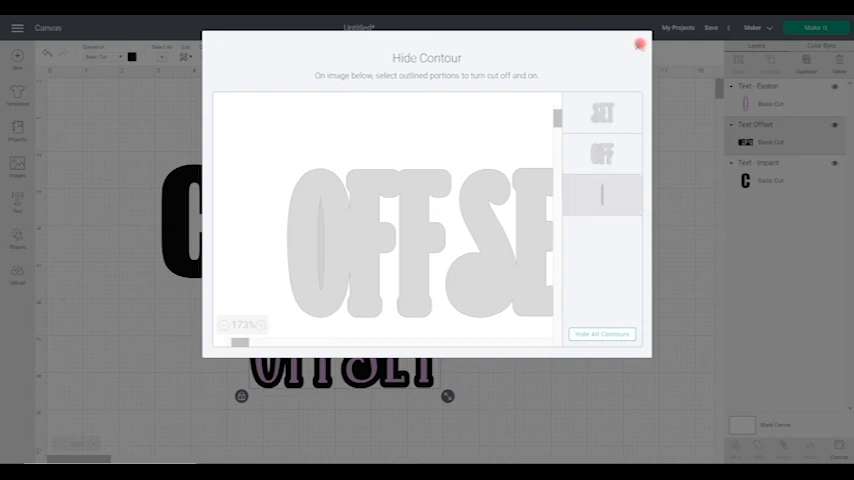
{"action": "left_click", "coordinate": [640, 46]}
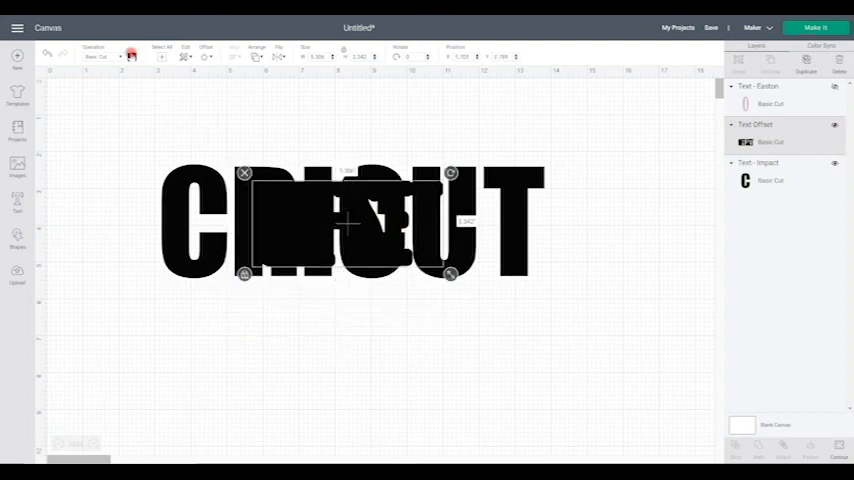
Slice the offset shape out of CRICUT, leaving purple OFFSET inside the gap.
{"action": "left_click", "coordinate": [132, 56]}
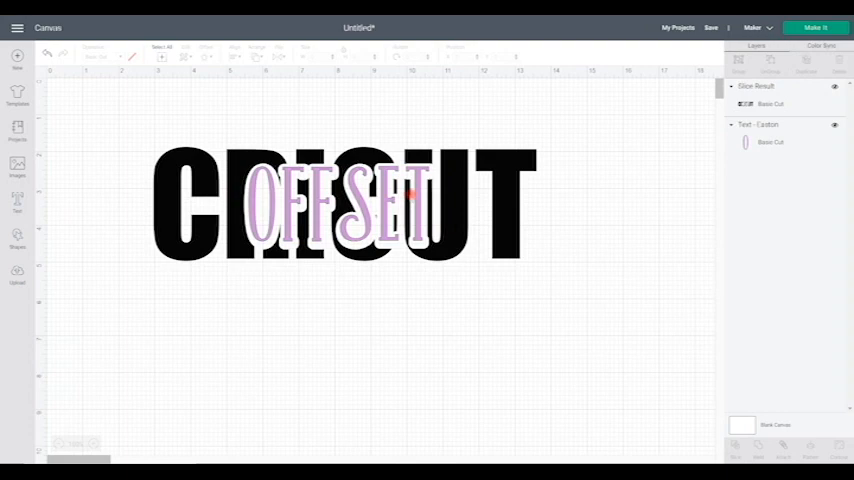
{"action": "mouse_move", "coordinate": [290, 176]}
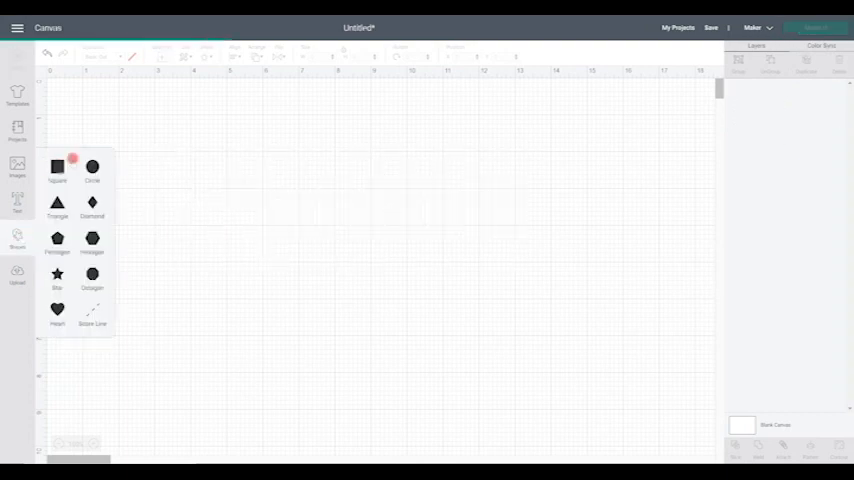
Add a square from Shapes and move it to the canvas centre.
{"action": "left_click", "coordinate": [58, 170]}
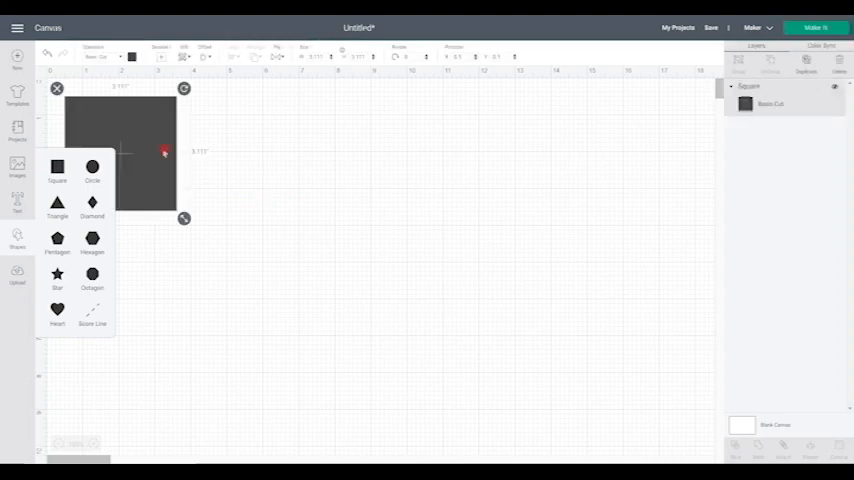
{"action": "left_click_drag", "start_coordinate": [164, 152], "coordinate": [380, 248]}
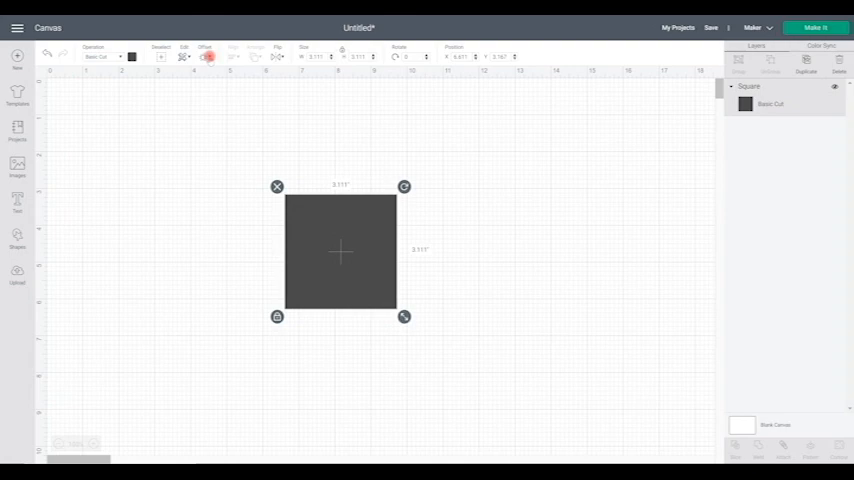
{"action": "left_click", "coordinate": [208, 56]}
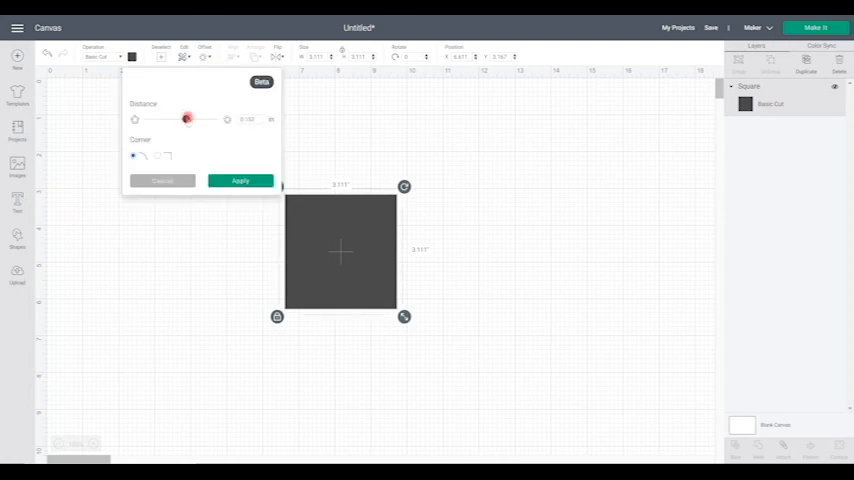
Give the square a larger offset distance with square corners.
{"action": "left_click_drag", "start_coordinate": [188, 120], "coordinate": [196, 120]}
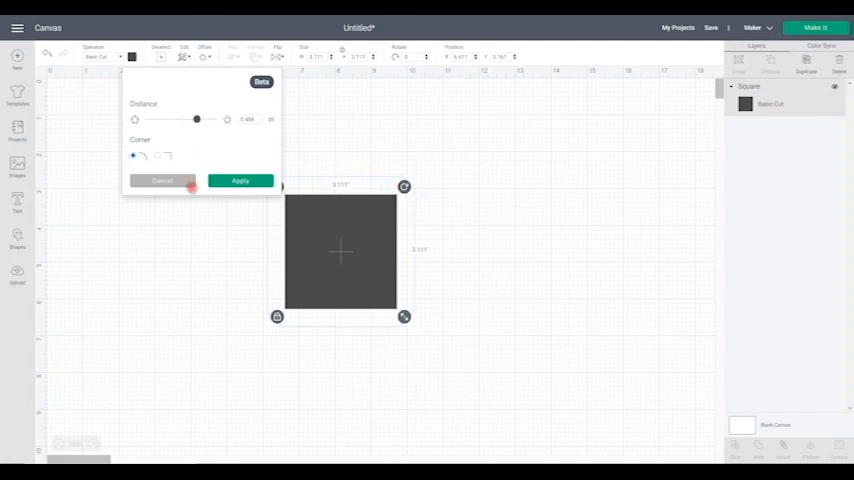
{"action": "left_click", "coordinate": [156, 156]}
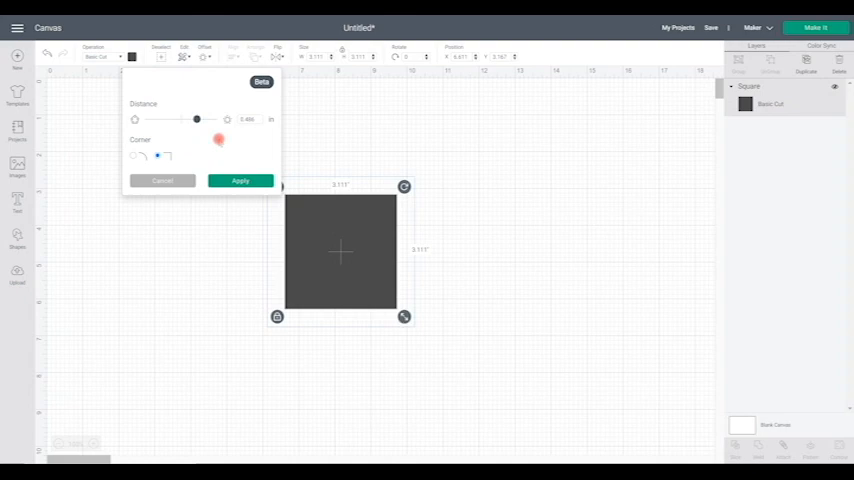
{"action": "left_click", "coordinate": [240, 180]}
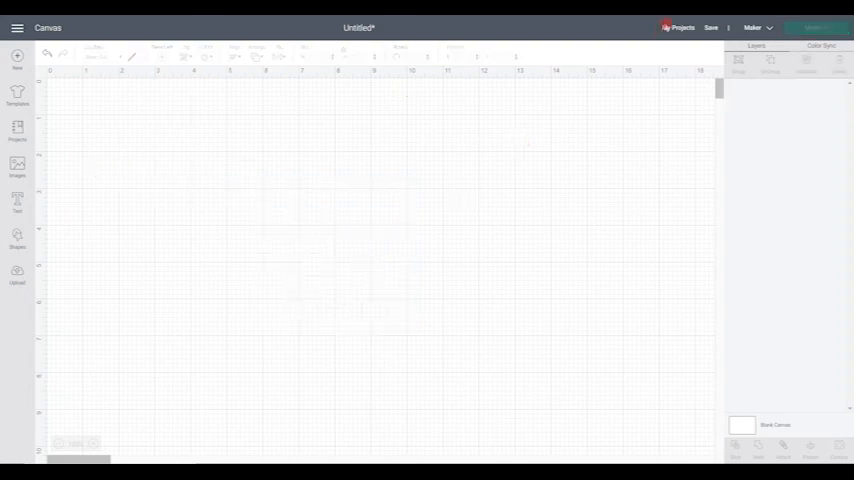
Create a new 'Halloween' collection under My Projects and start organising projects.
{"action": "left_click", "coordinate": [16, 130]}
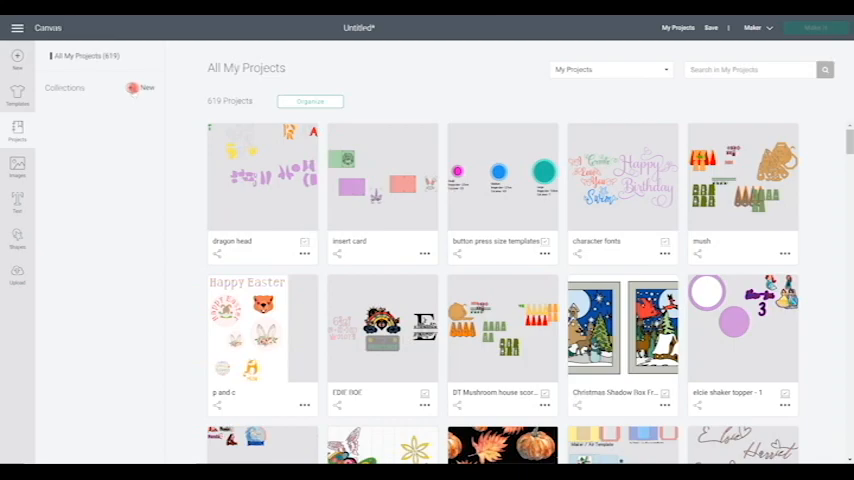
{"action": "left_click", "coordinate": [148, 88]}
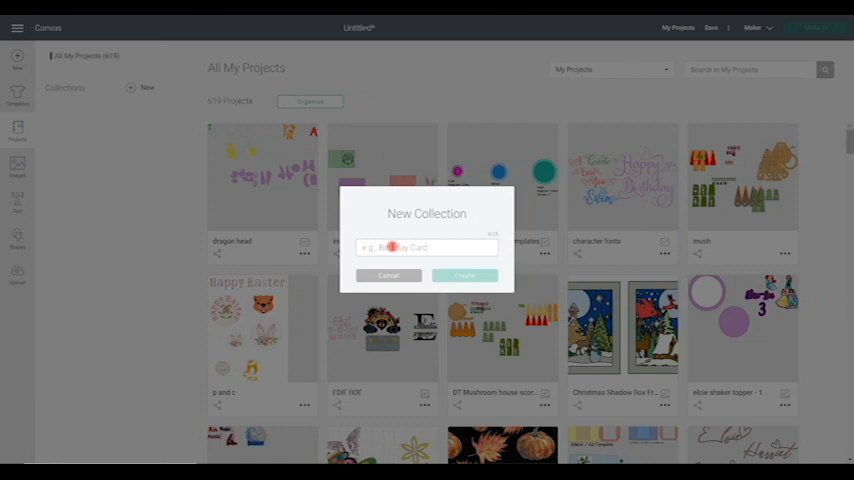
{"action": "type", "text": "Halloween"}
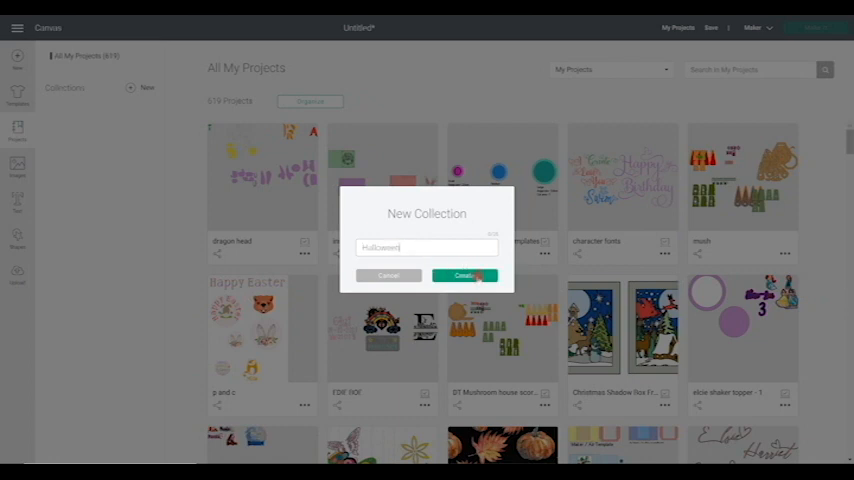
{"action": "left_click", "coordinate": [464, 276]}
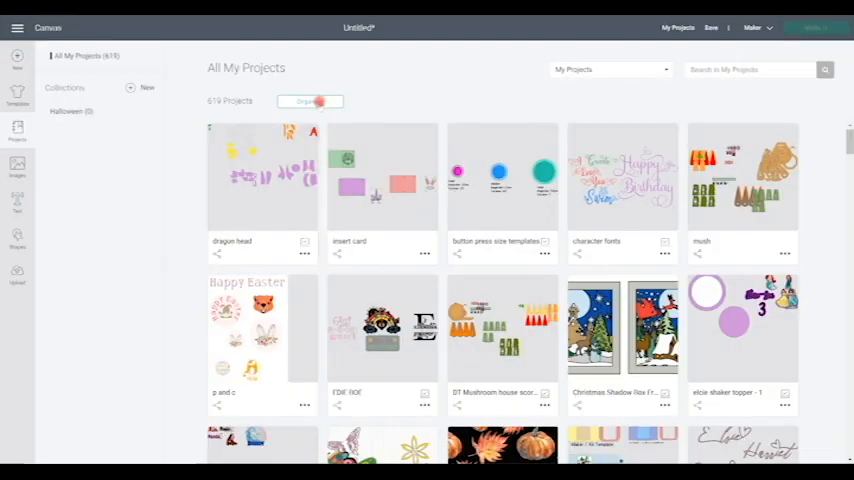
{"action": "left_click", "coordinate": [310, 100]}
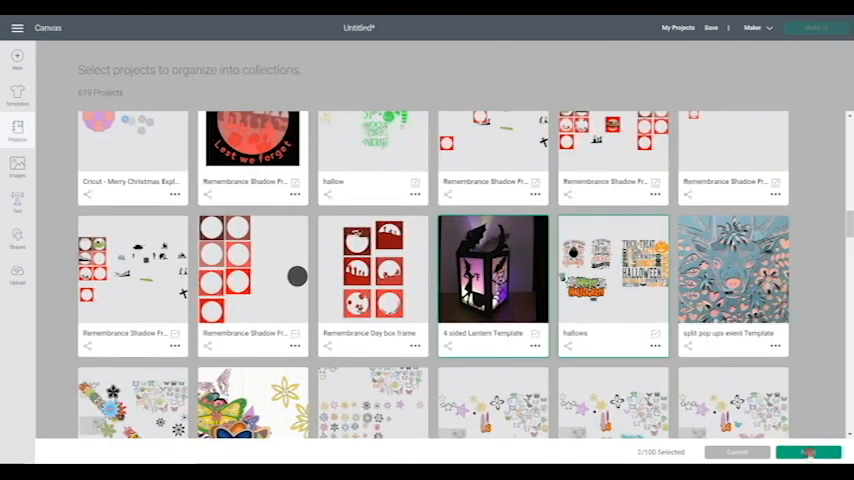
Add the two selected projects to the Halloween collection and confirm.
{"action": "left_click", "coordinate": [808, 452]}
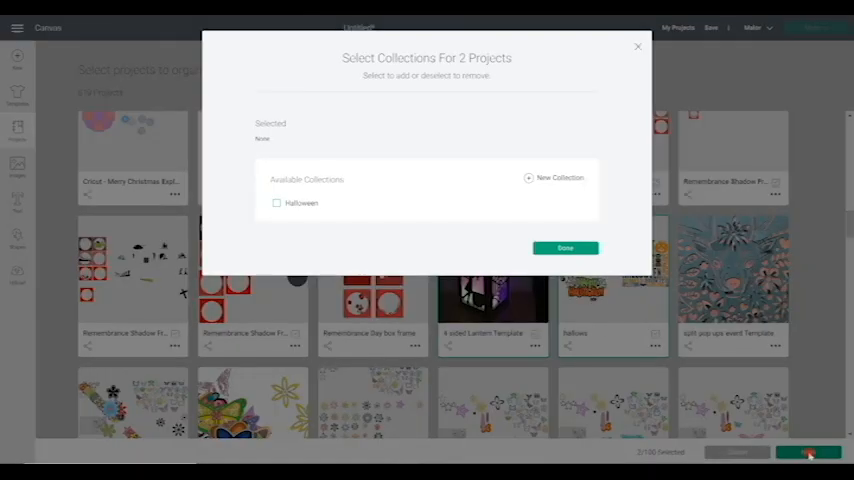
{"action": "left_click", "coordinate": [276, 204]}
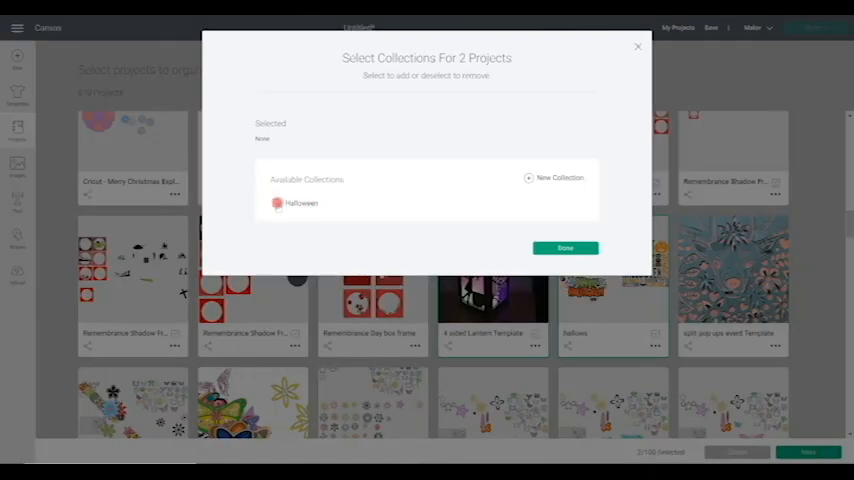
{"action": "left_click", "coordinate": [276, 204]}
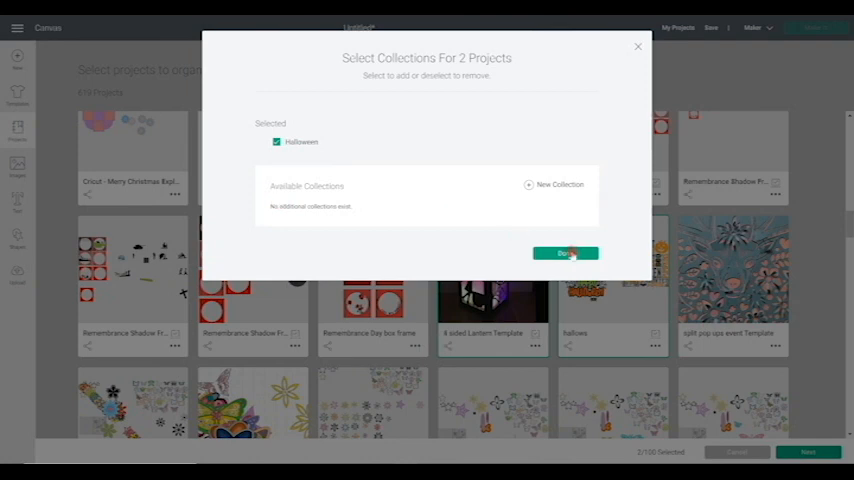
{"action": "left_click", "coordinate": [564, 252]}
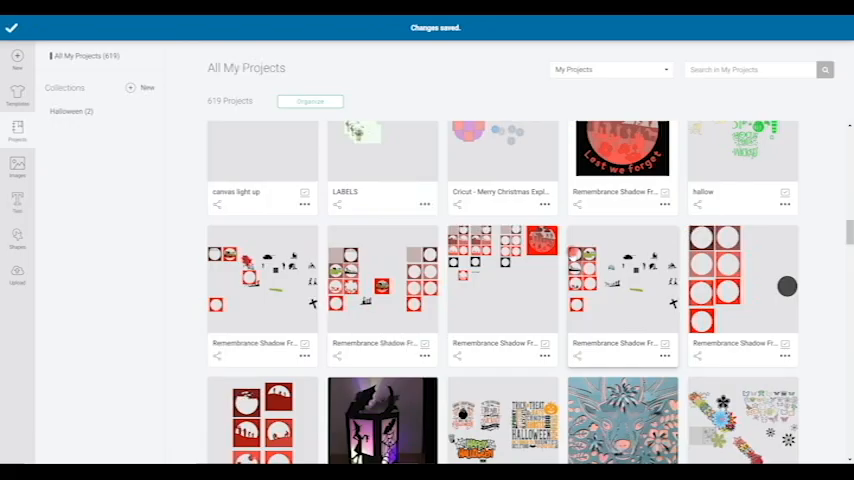